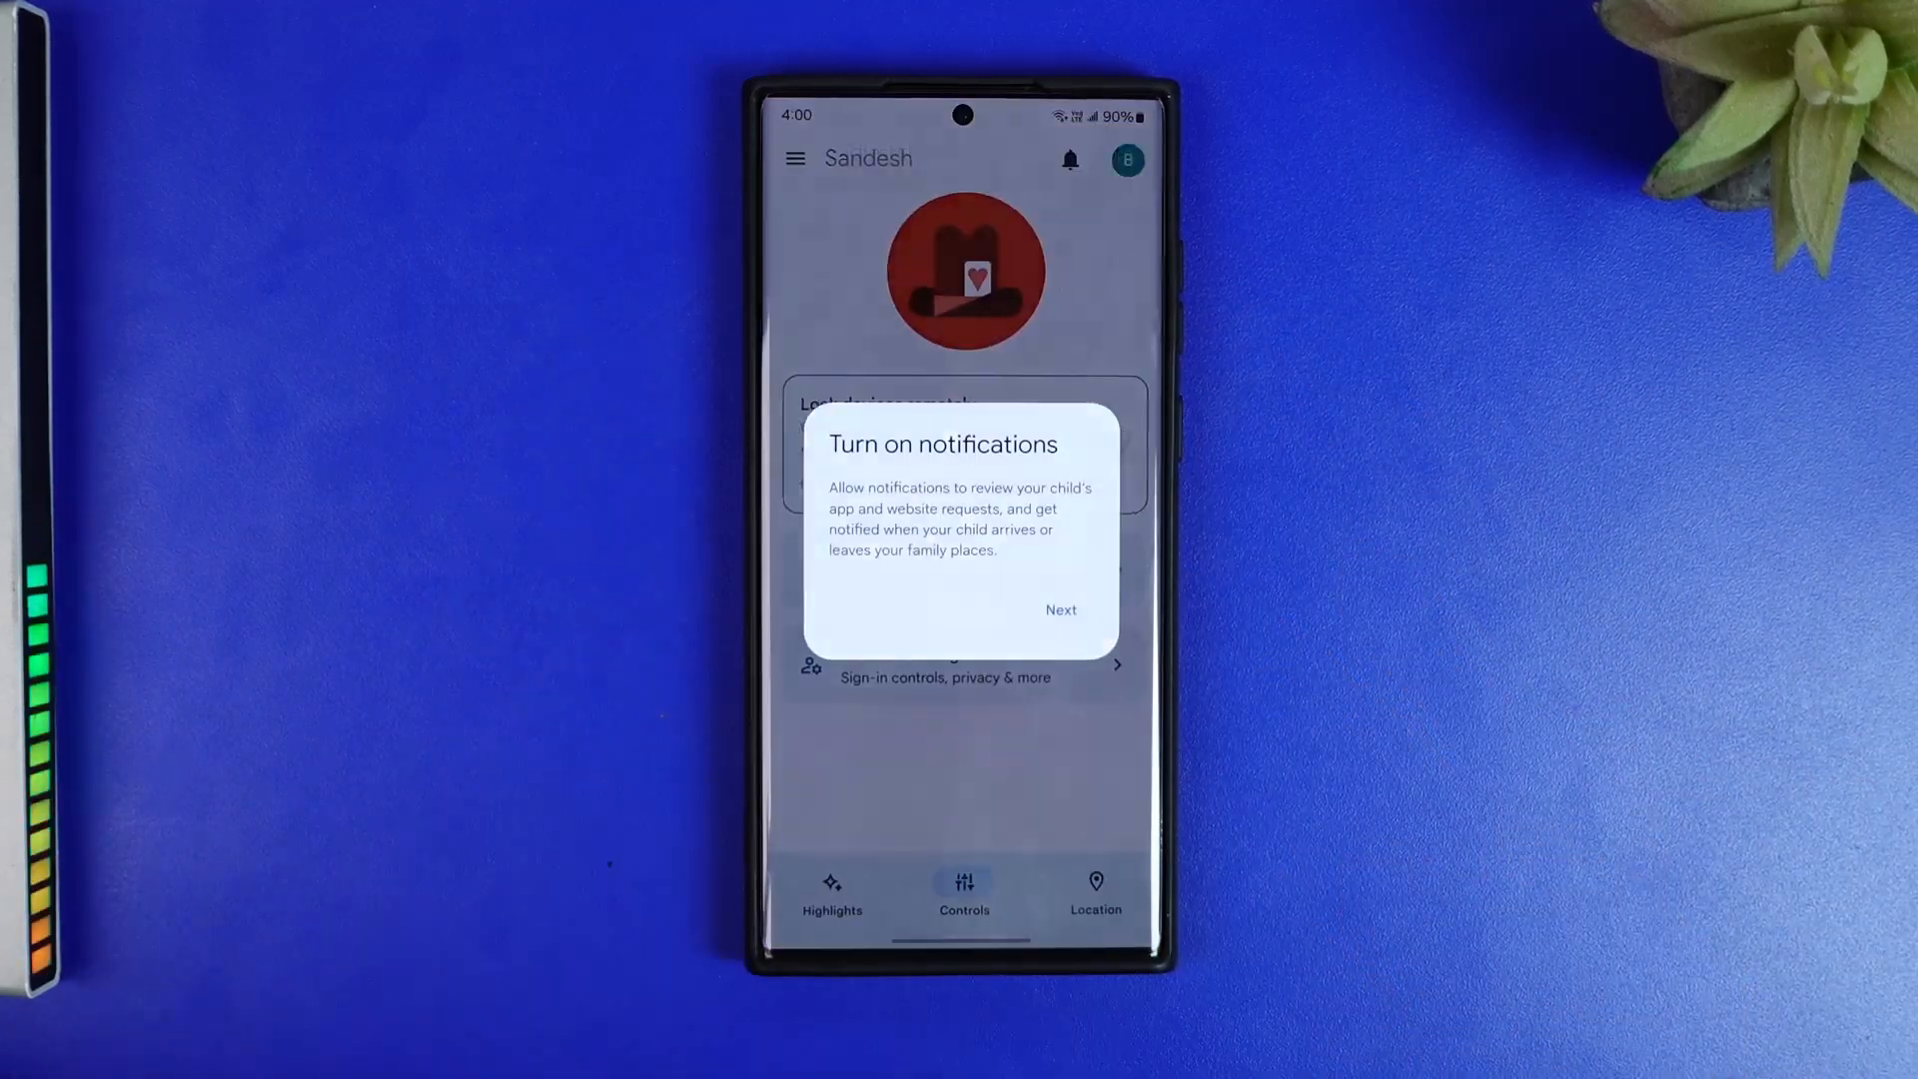
- Dismiss the notifications prompt and select the child's account to show its Controls
click(1061, 609)
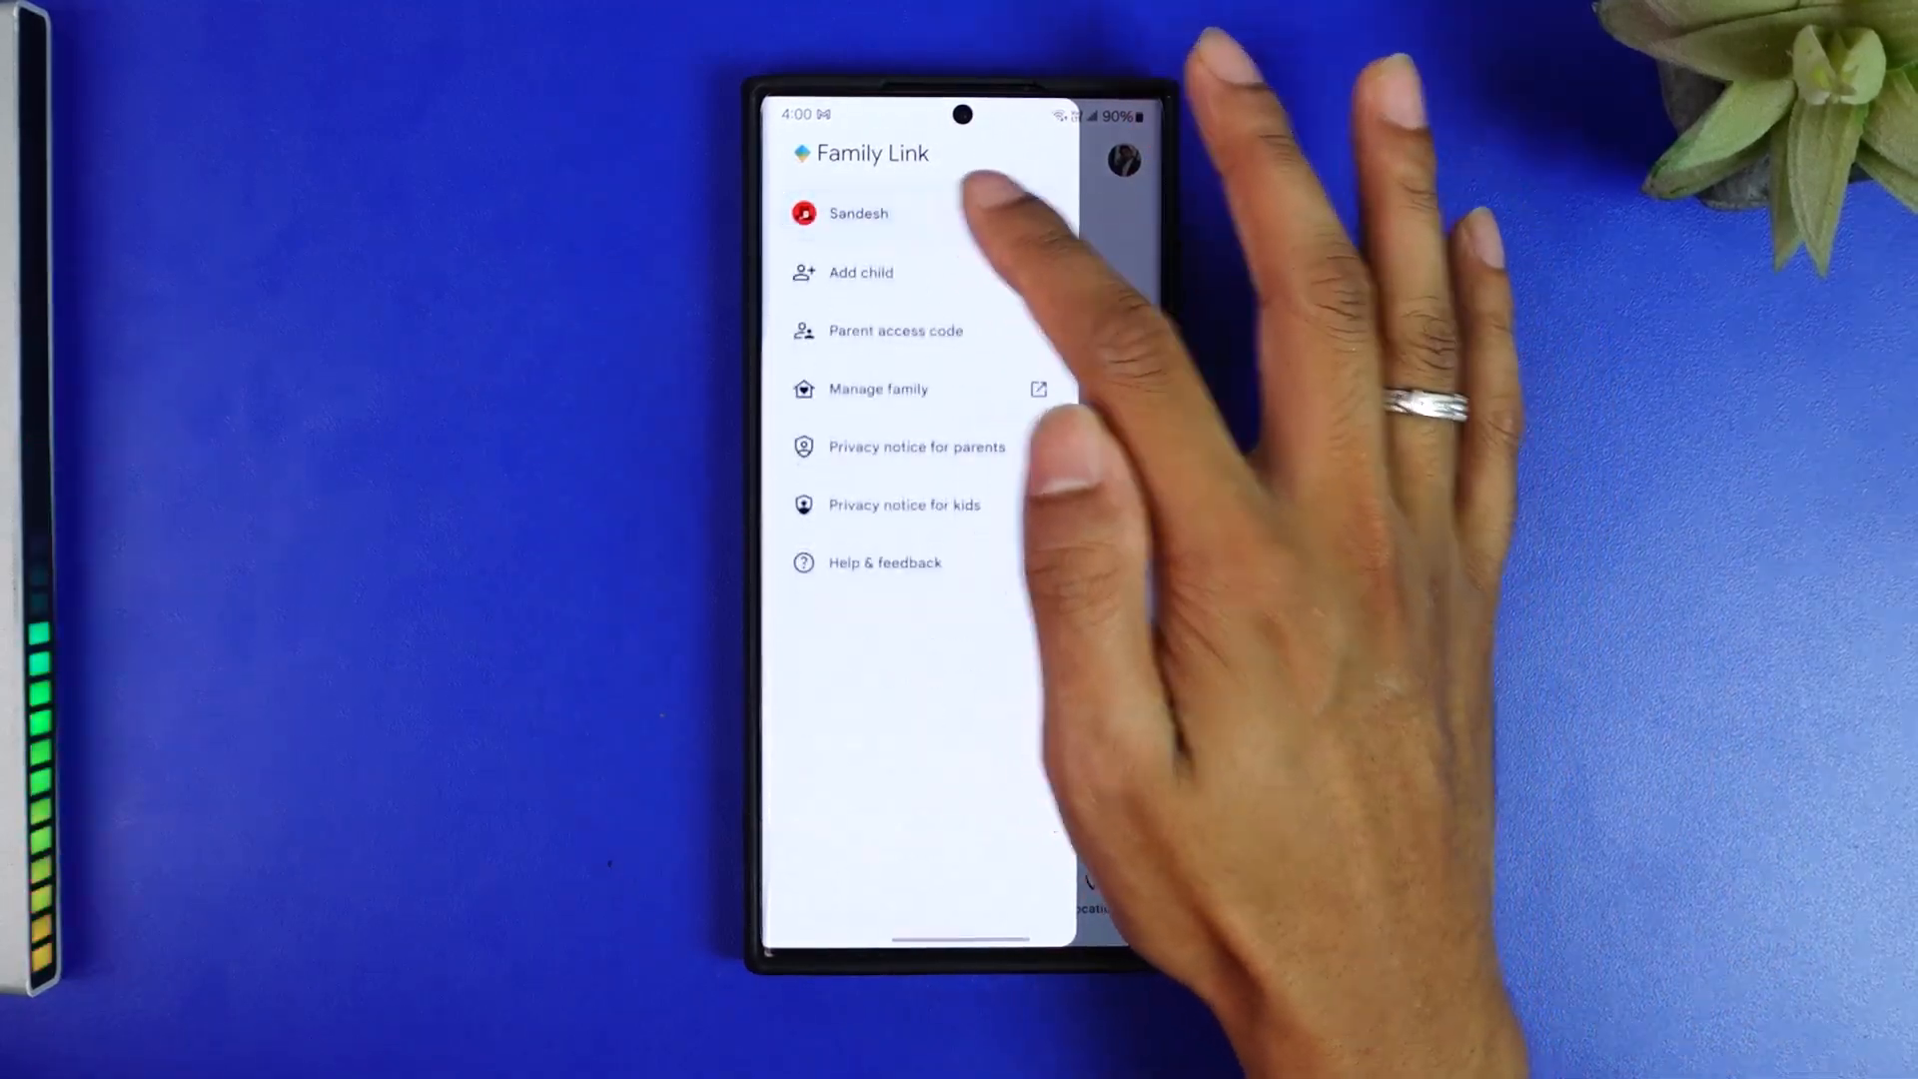
click(859, 213)
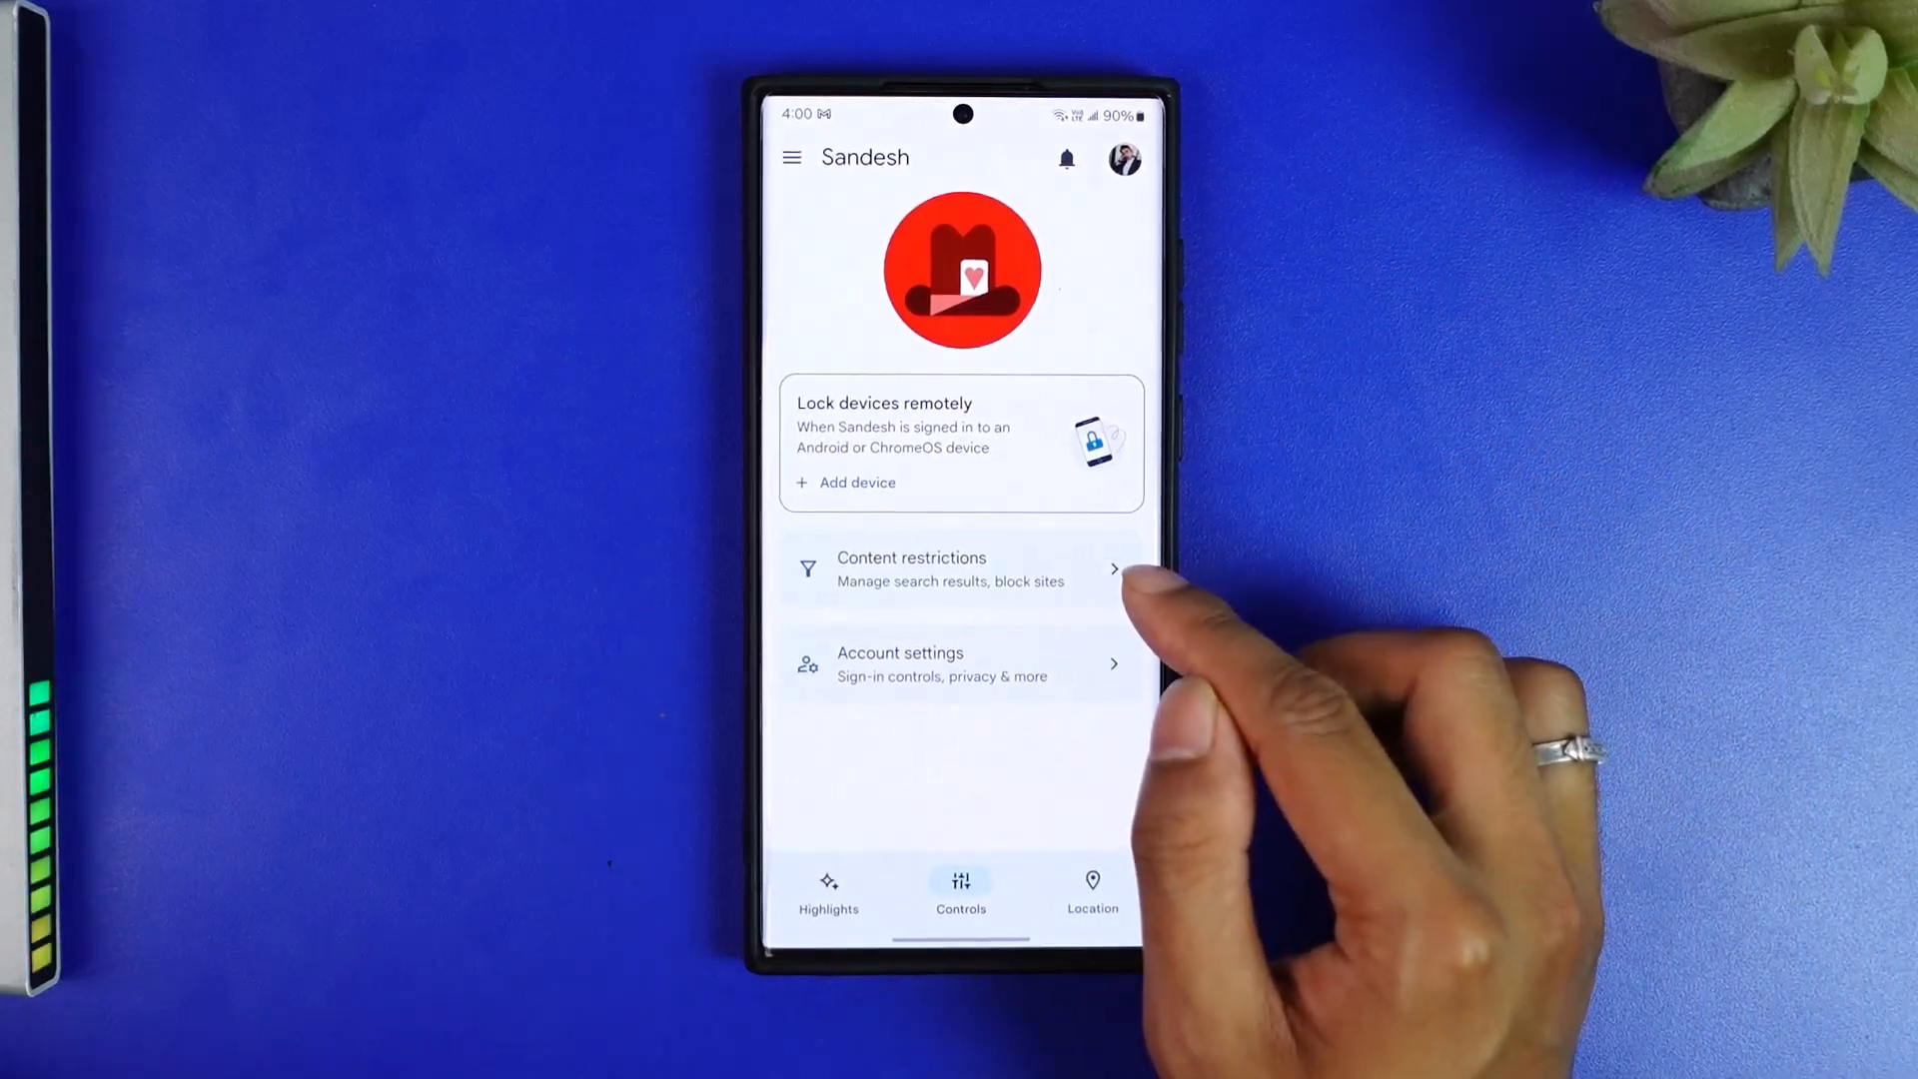
- Go to the child's Content restrictions and choose YouTube
click(960, 569)
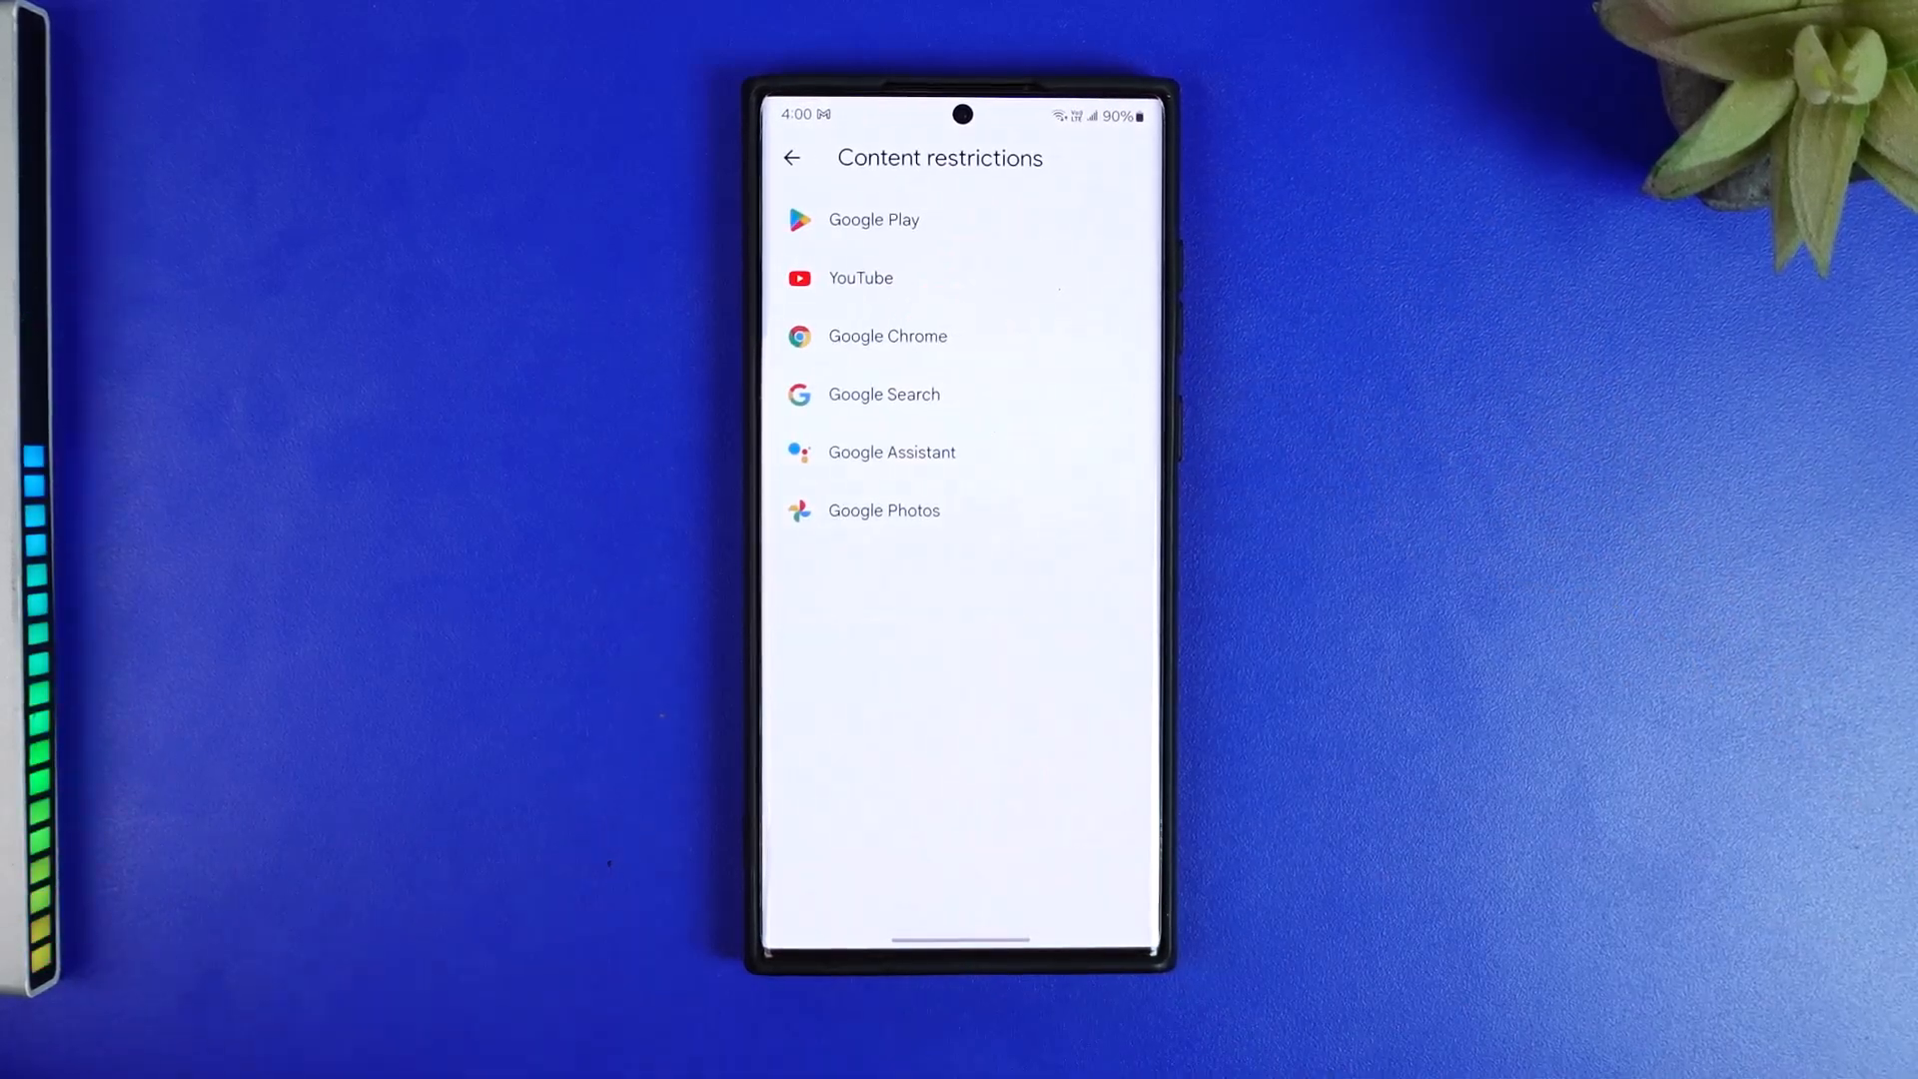
click(860, 278)
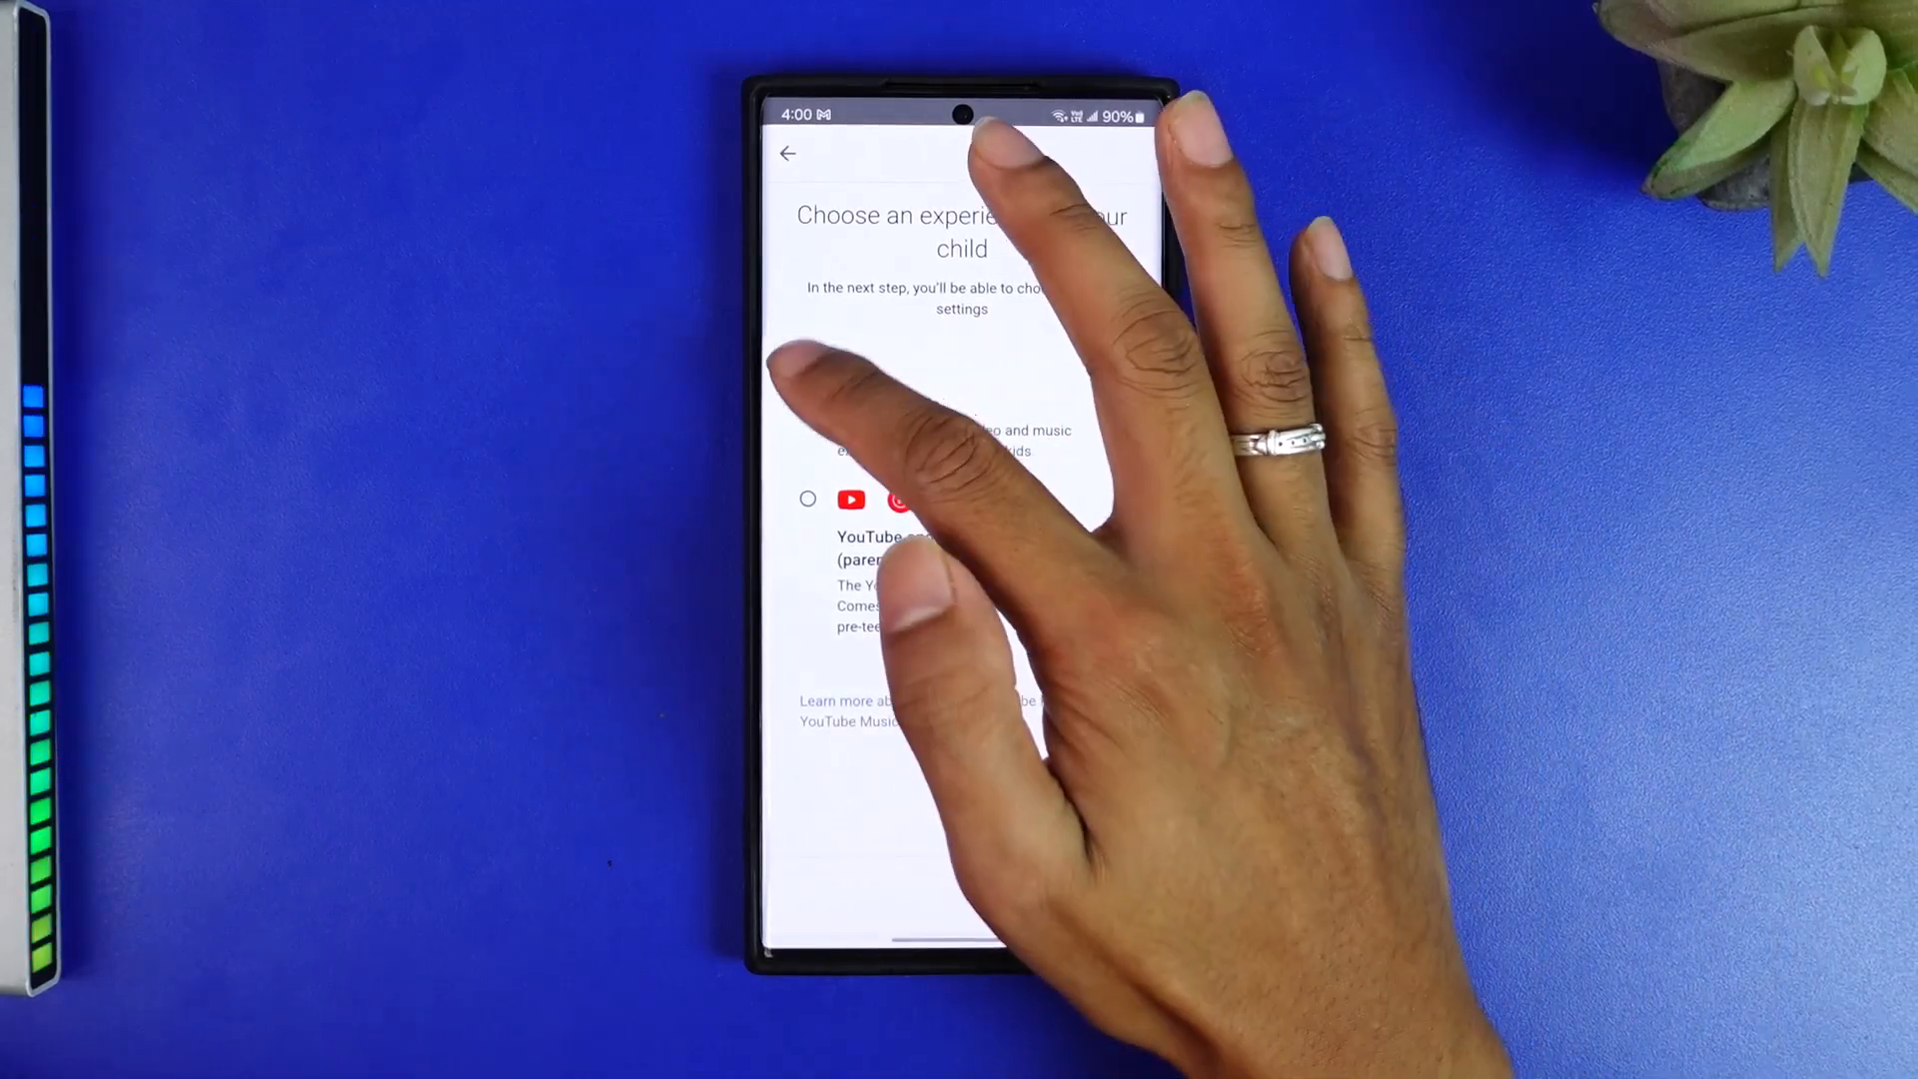
- Choose the YouTube and YouTube Music experience with the Explore content setting
click(807, 497)
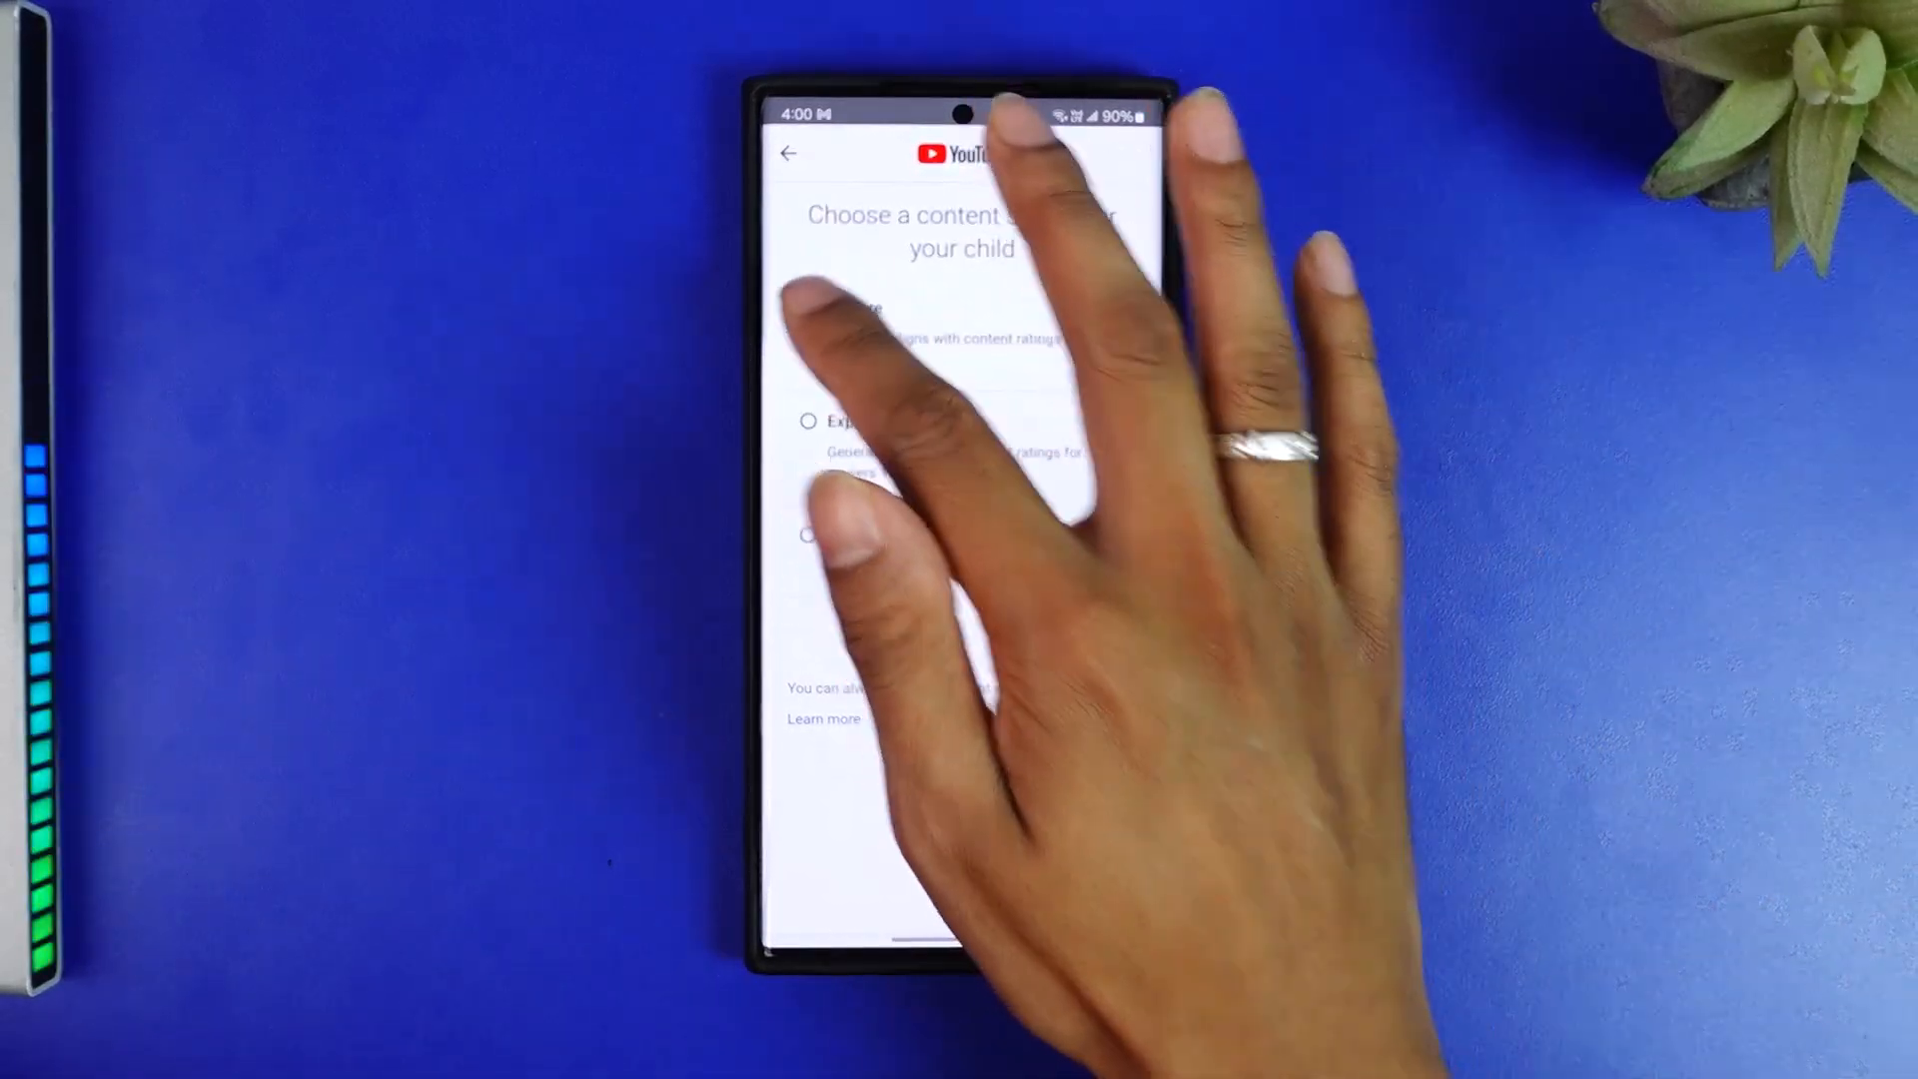
click(807, 307)
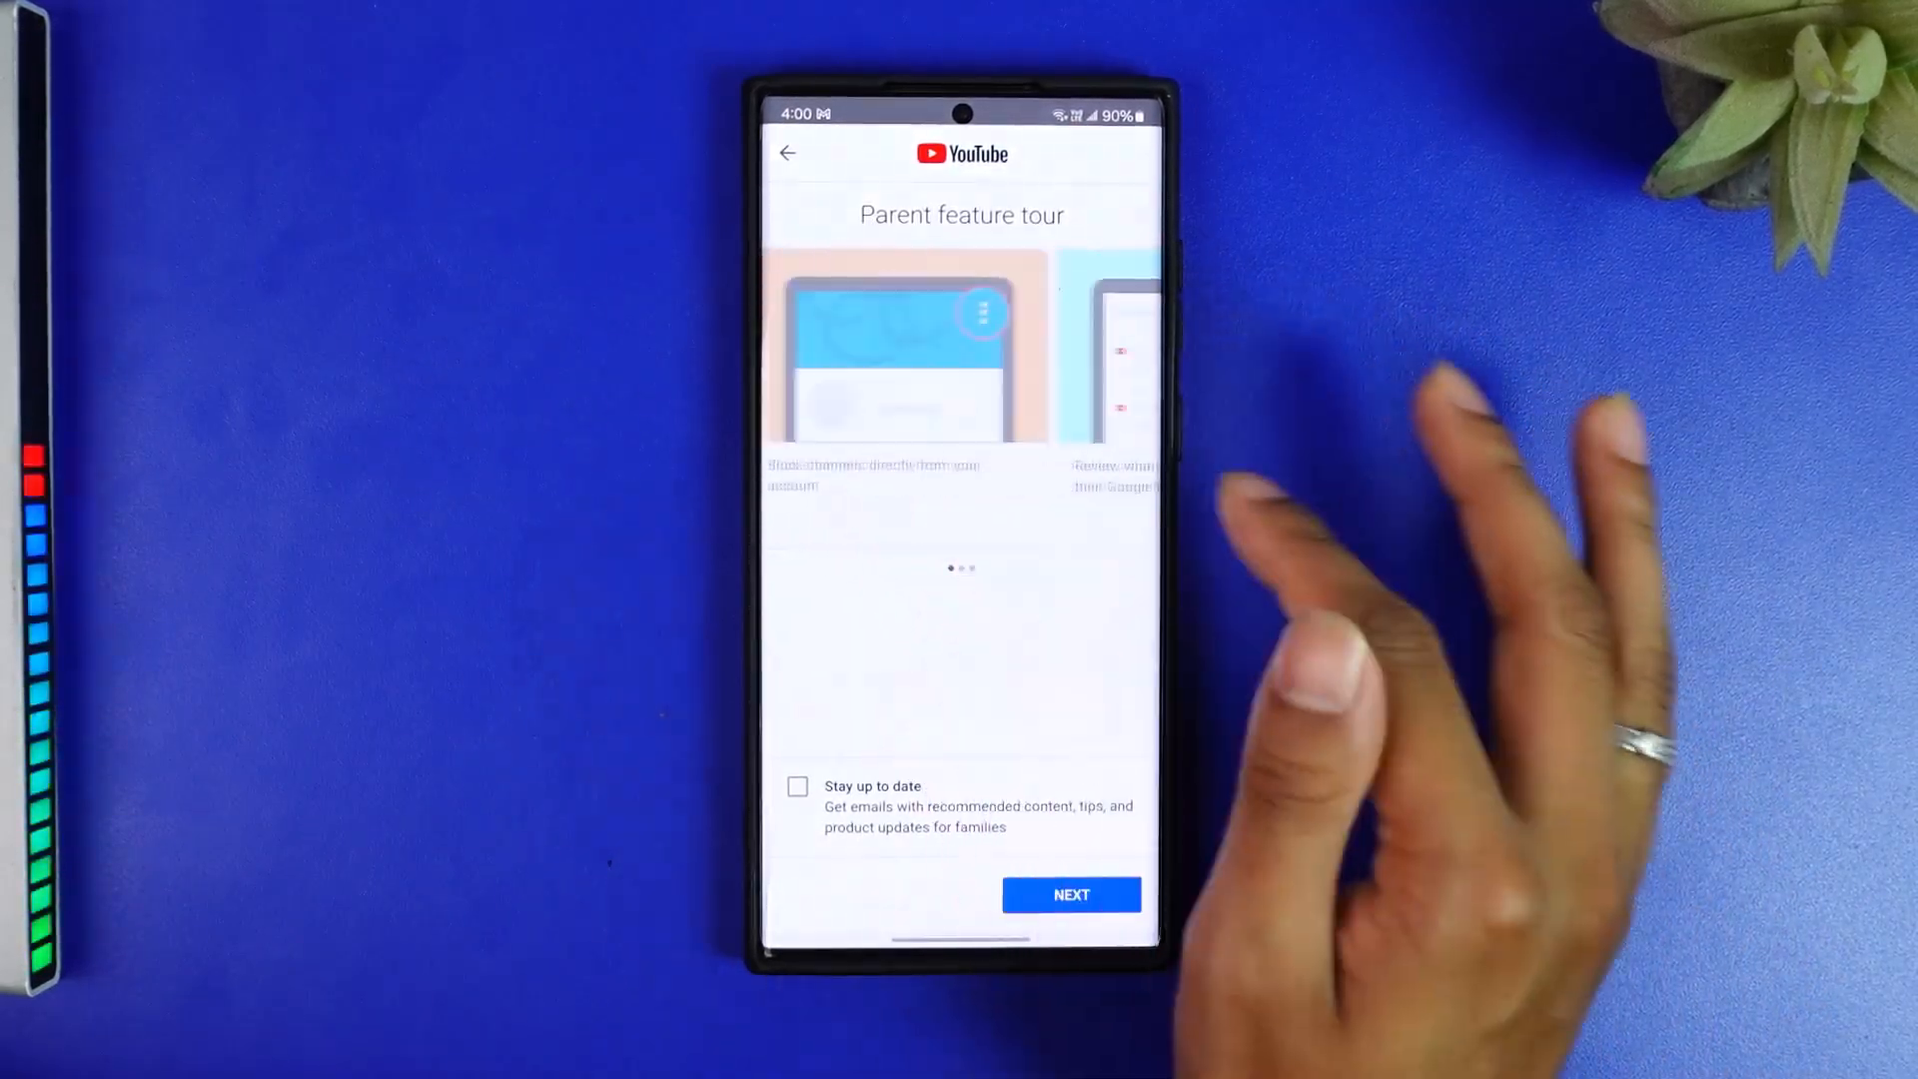
- Continue past the parent feature tour and finish setup on the Almost done screen
click(1070, 895)
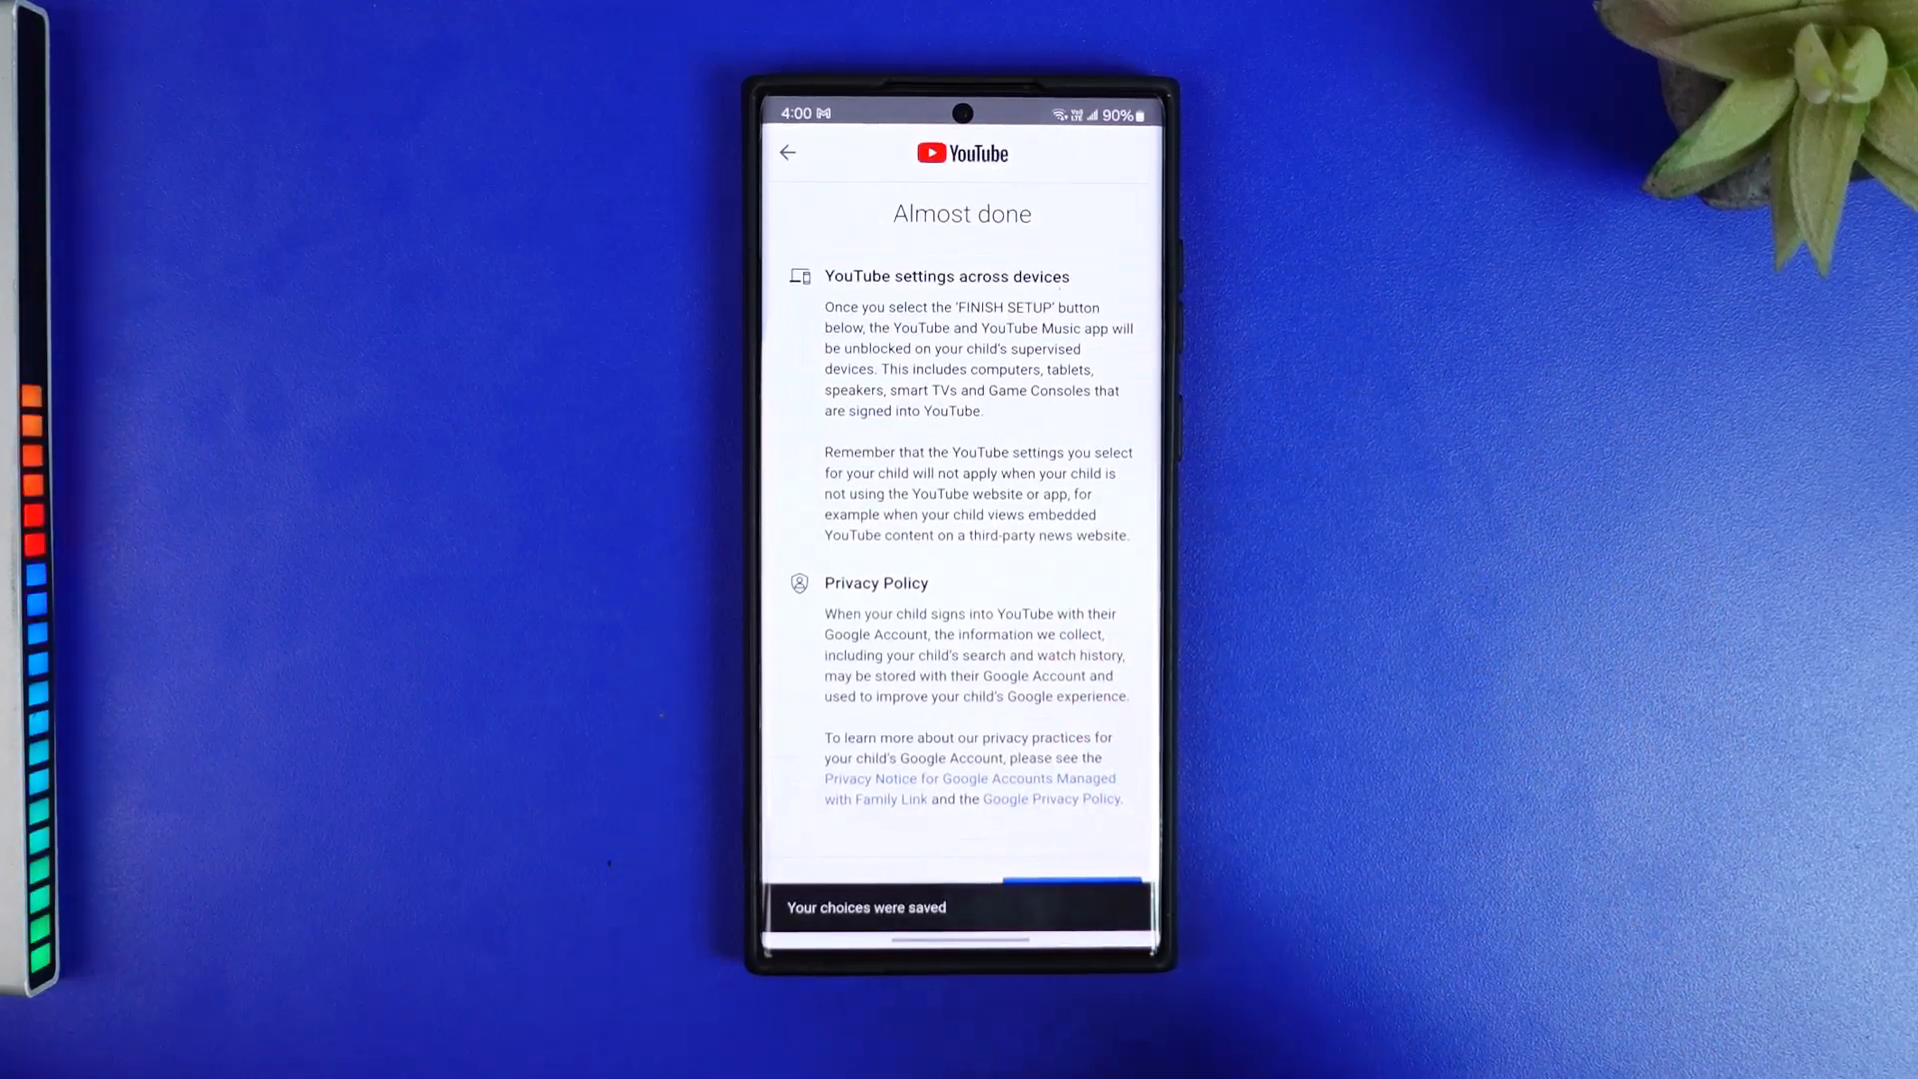
click(1070, 894)
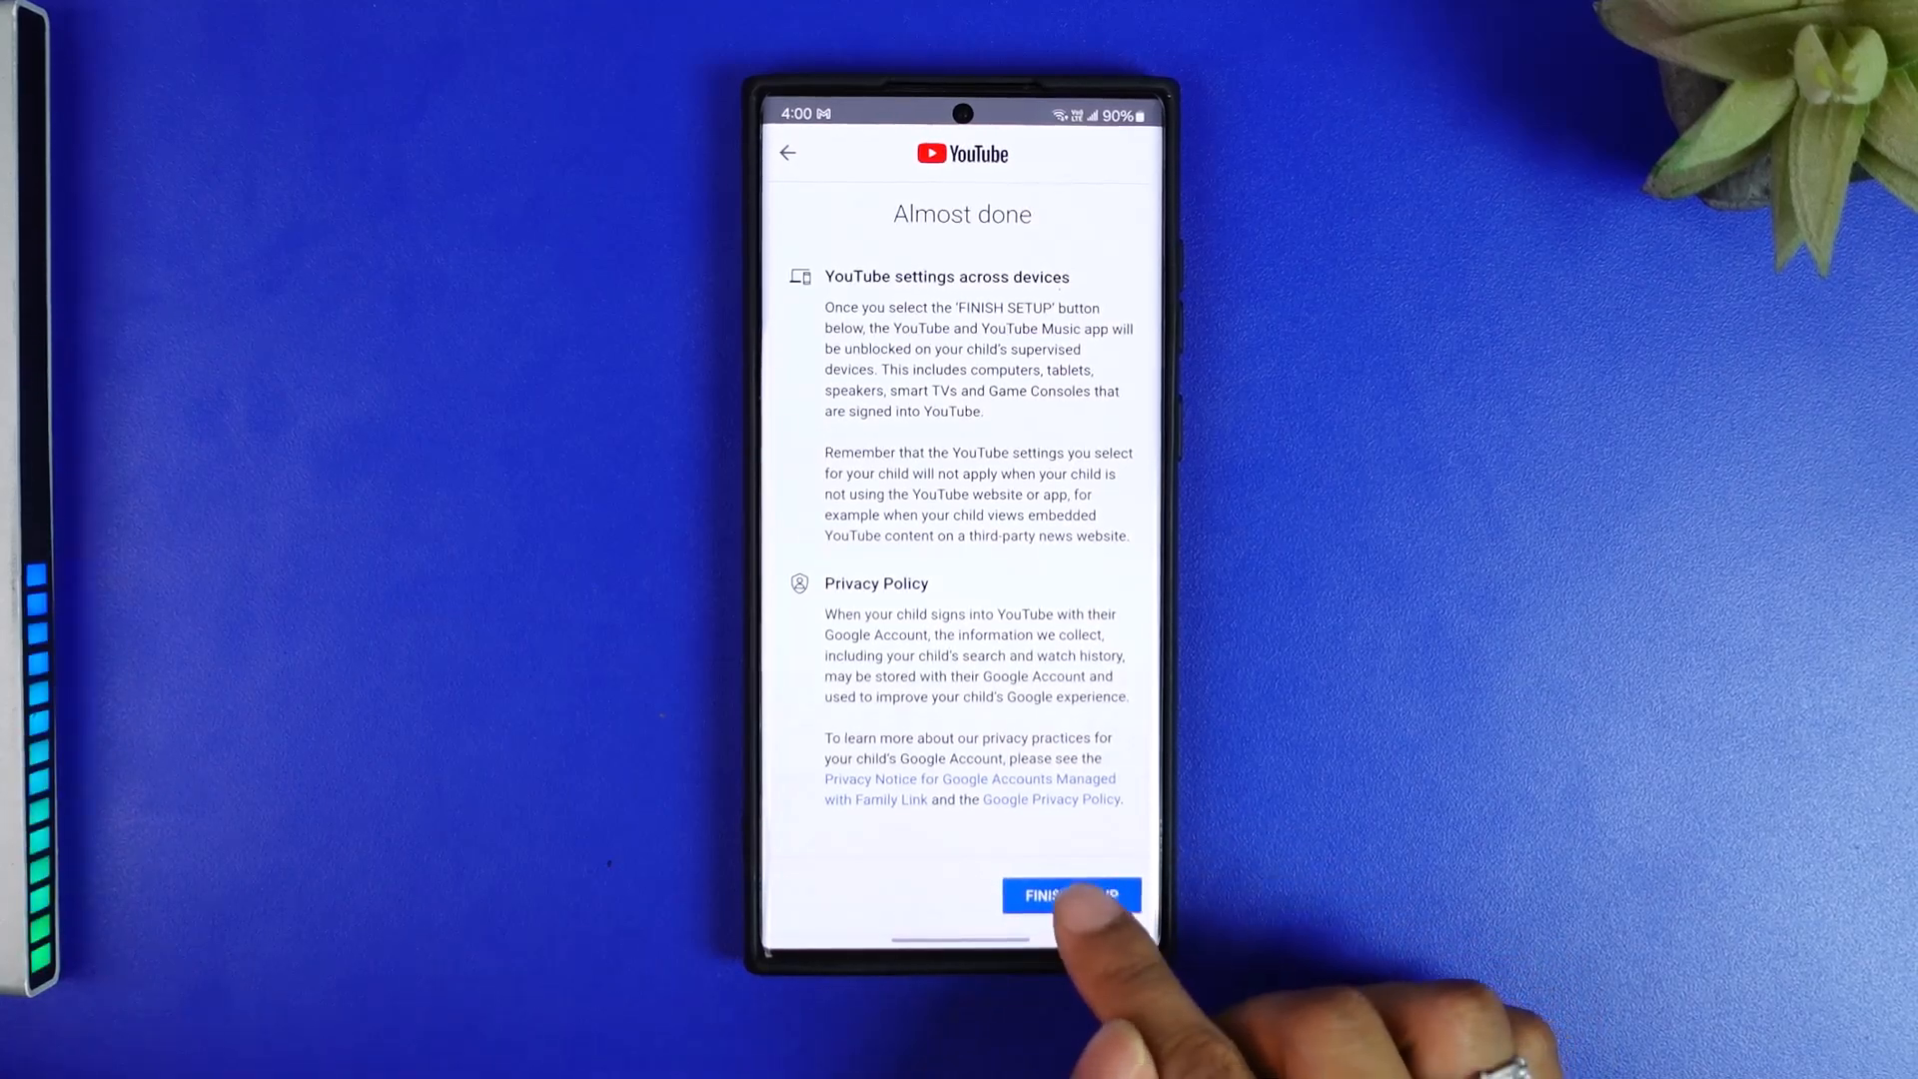
click(1070, 895)
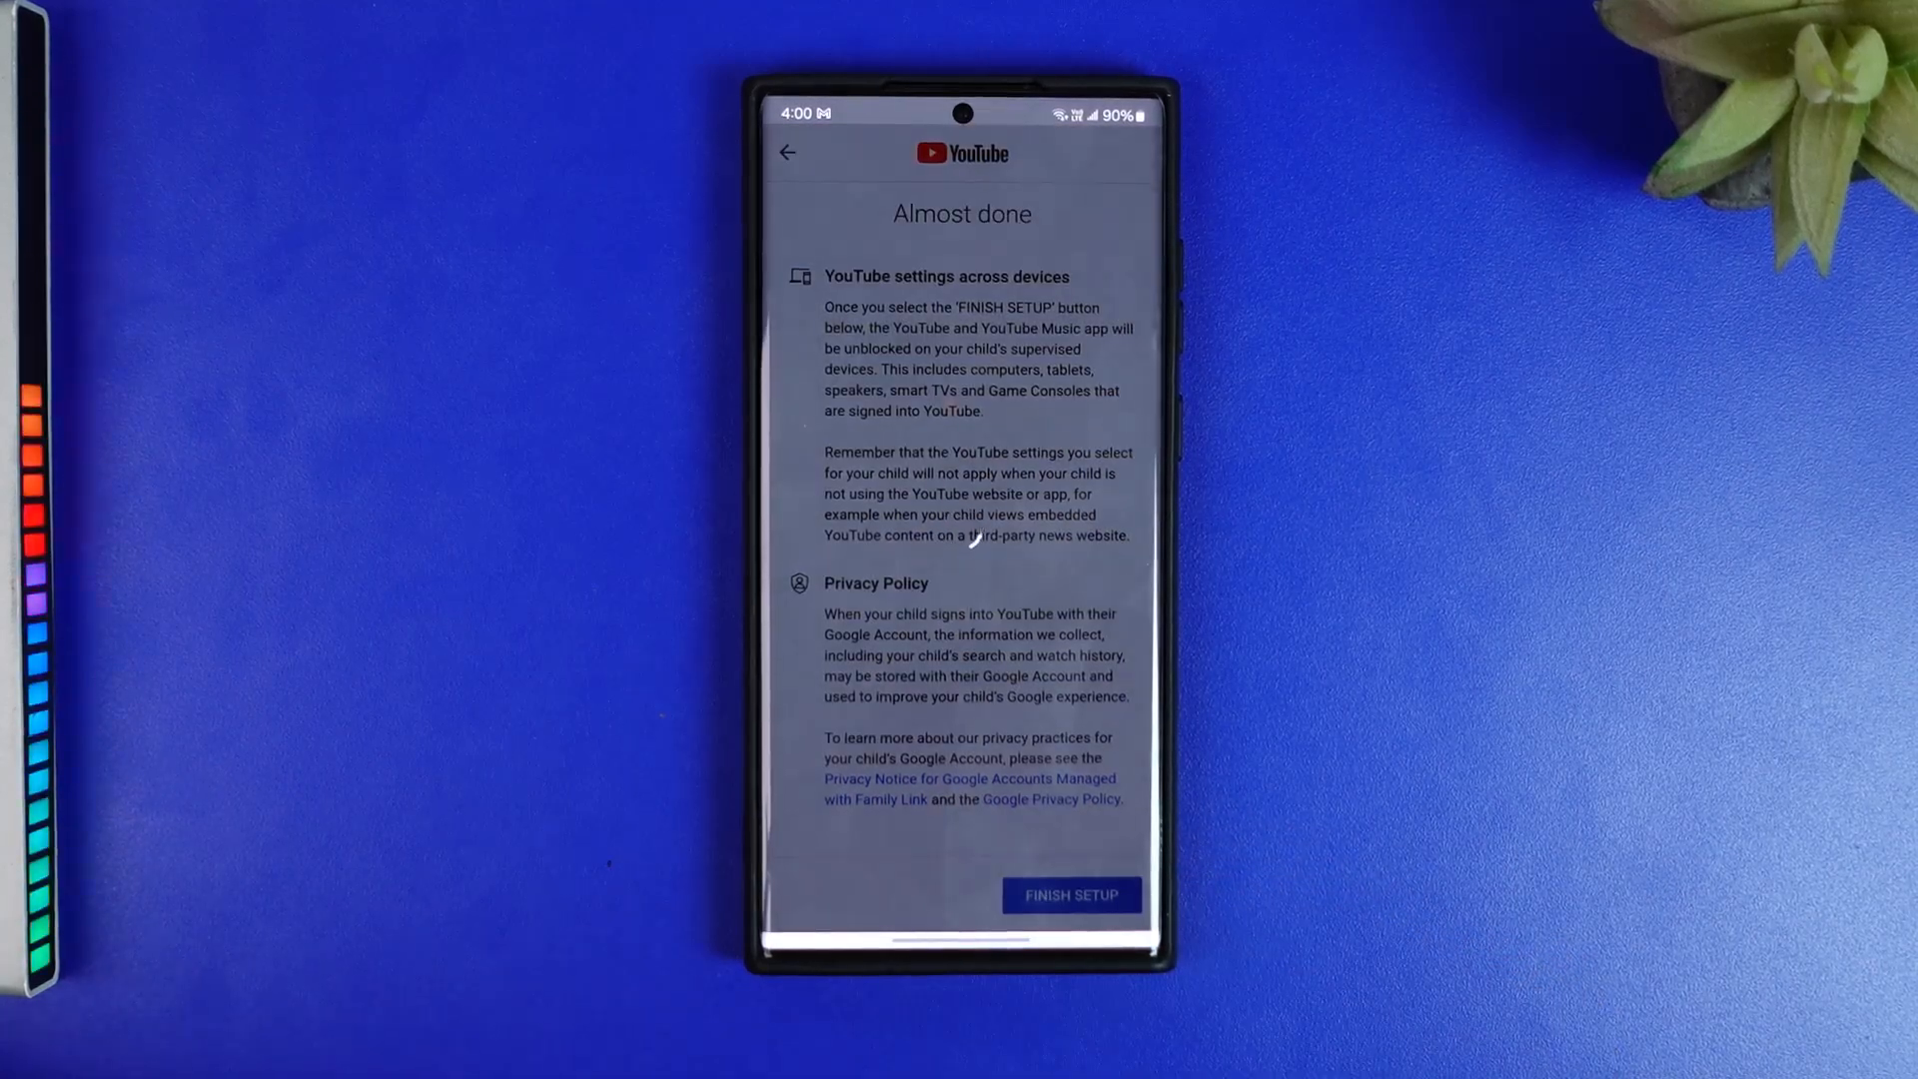
click(1070, 895)
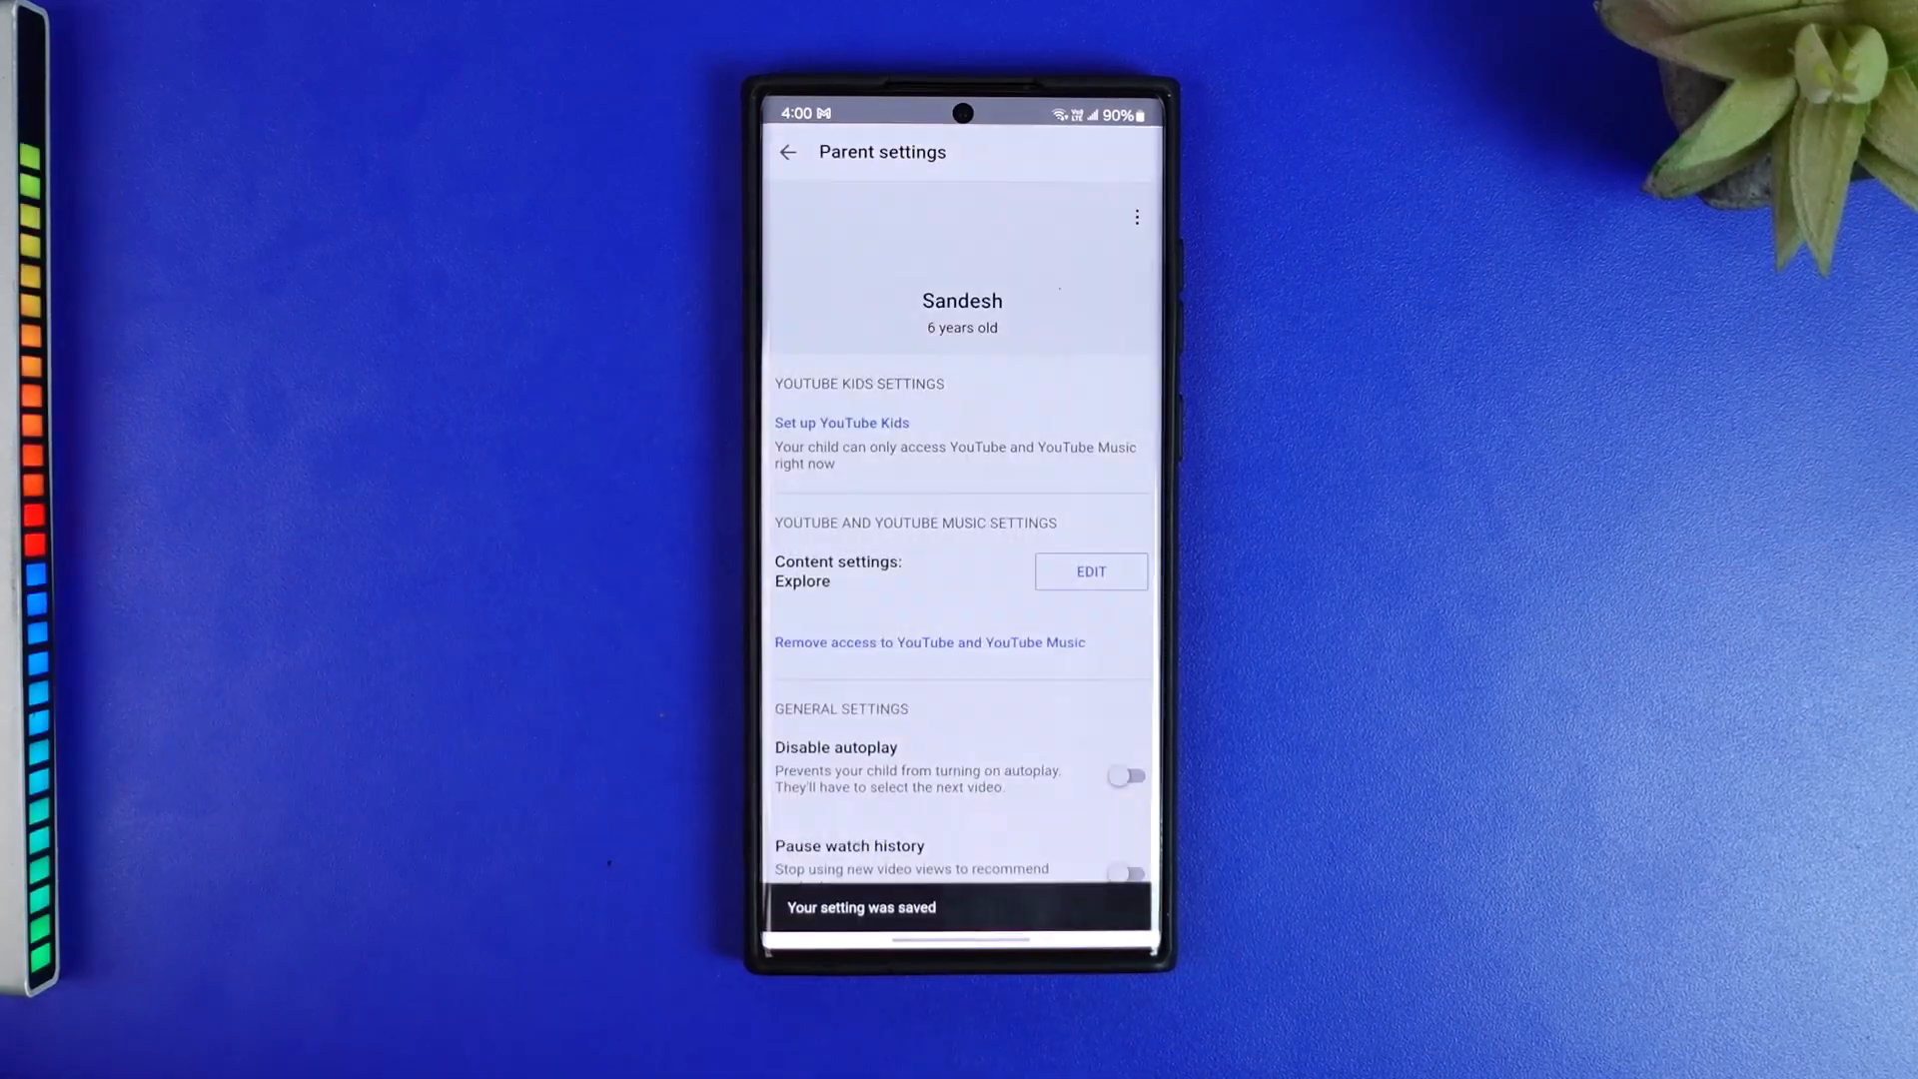